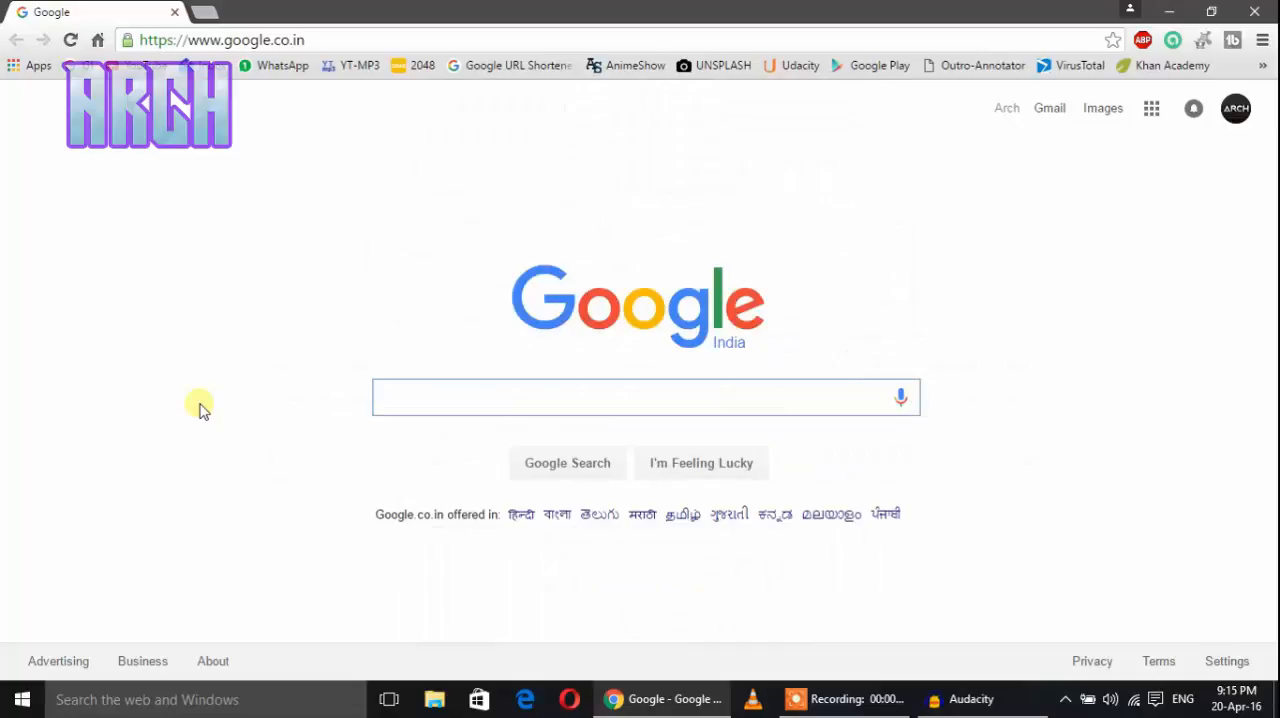
pyautogui.click(646, 397)
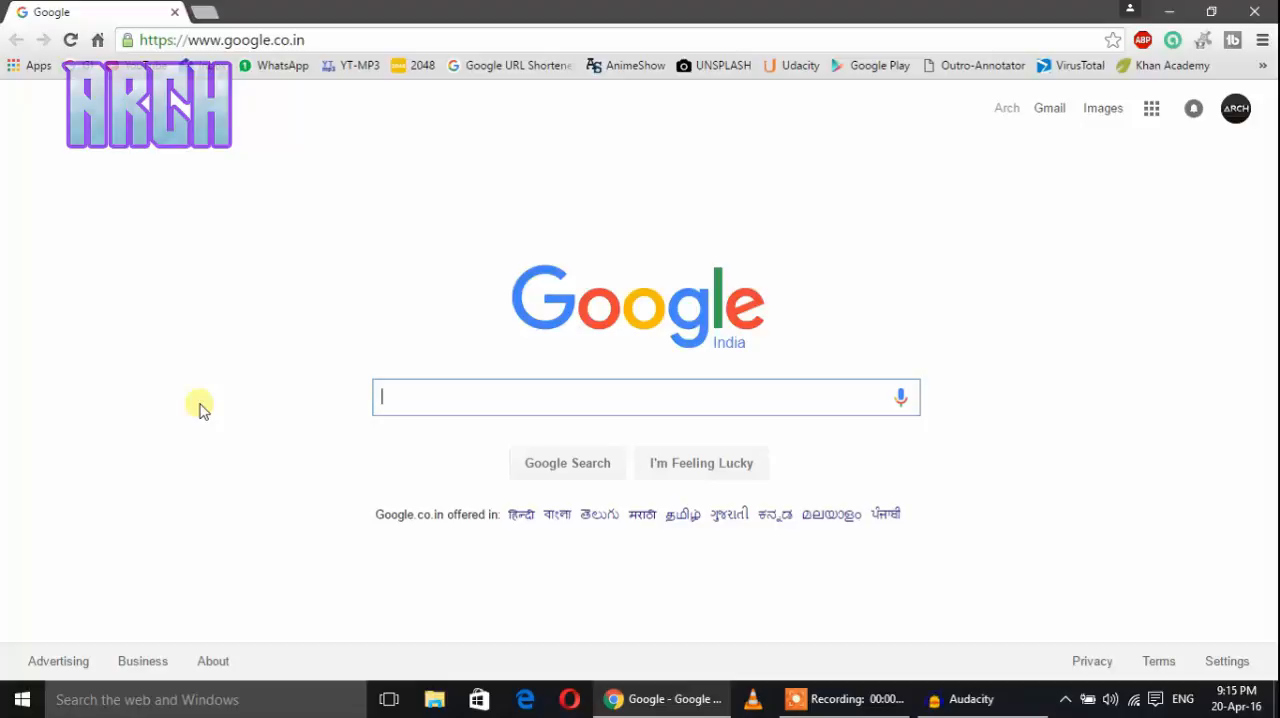
pyautogui.click(220, 40)
pyautogui.write('www.o')
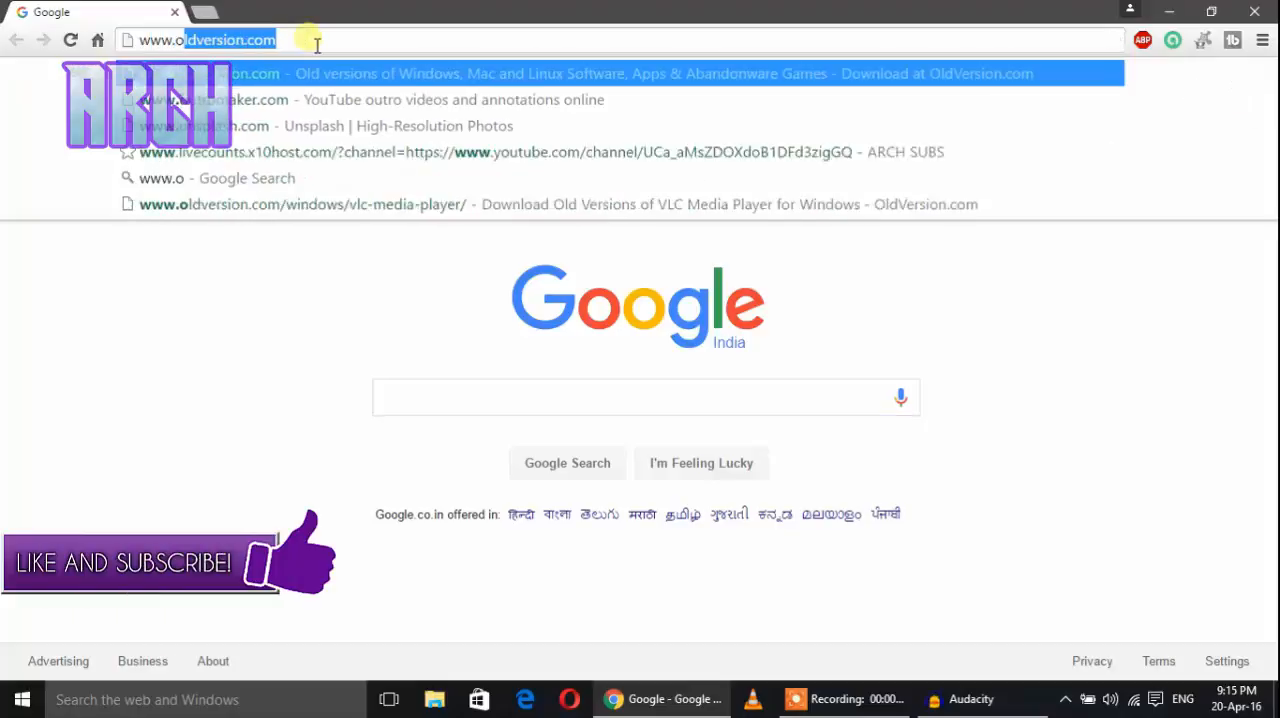
# - Load the OldVersion.com home page and scroll down to the Multimedia list showing VLC Media Player
pyautogui.press('Return')
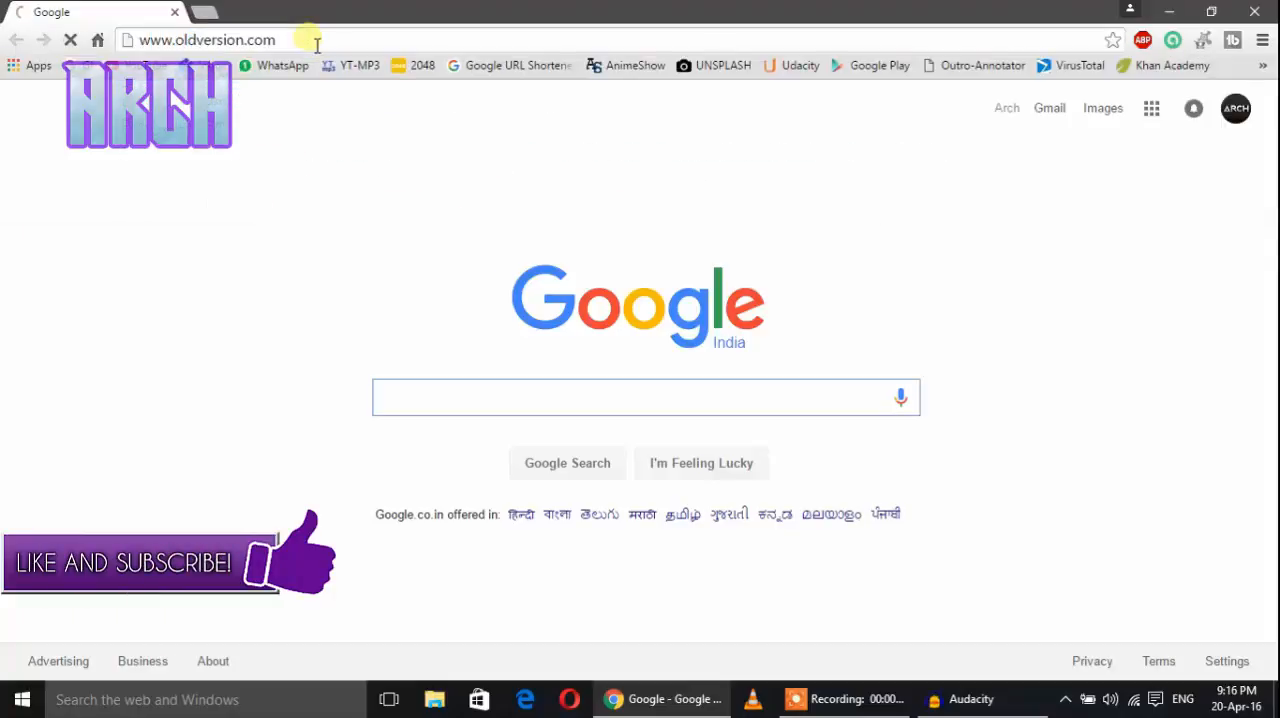
pyautogui.click(646, 397)
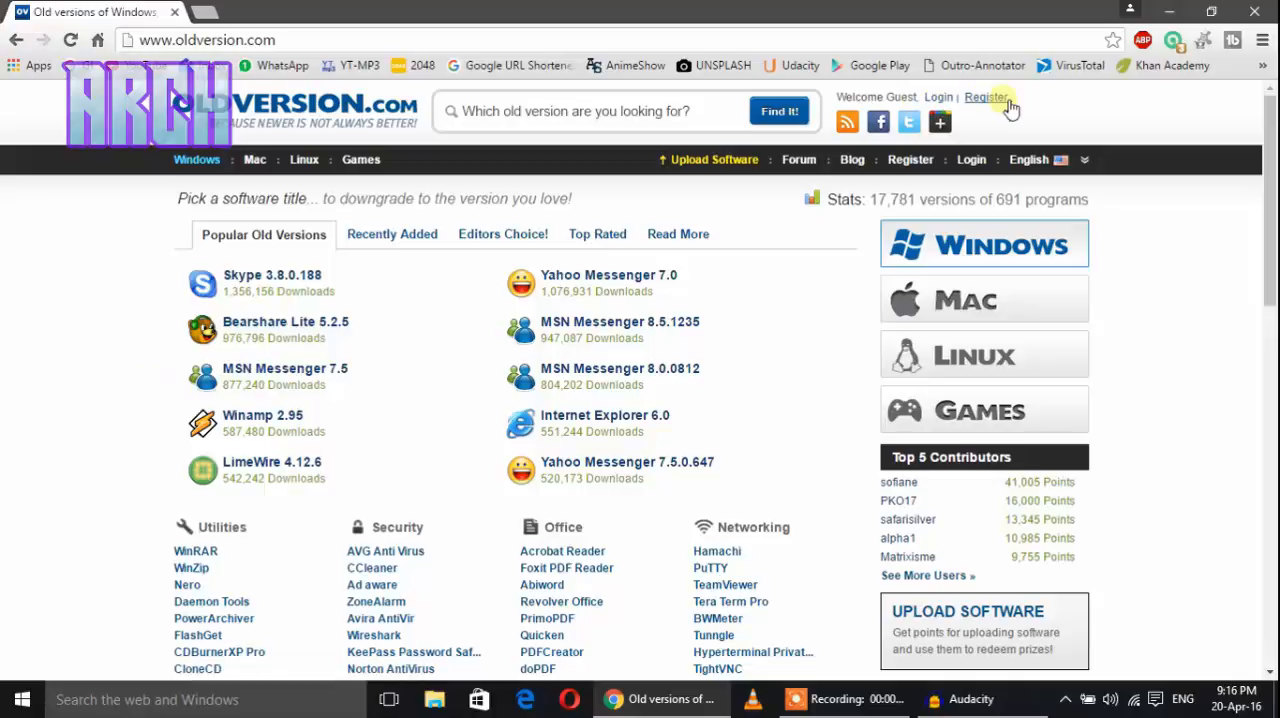
pyautogui.moveTo(1124, 367)
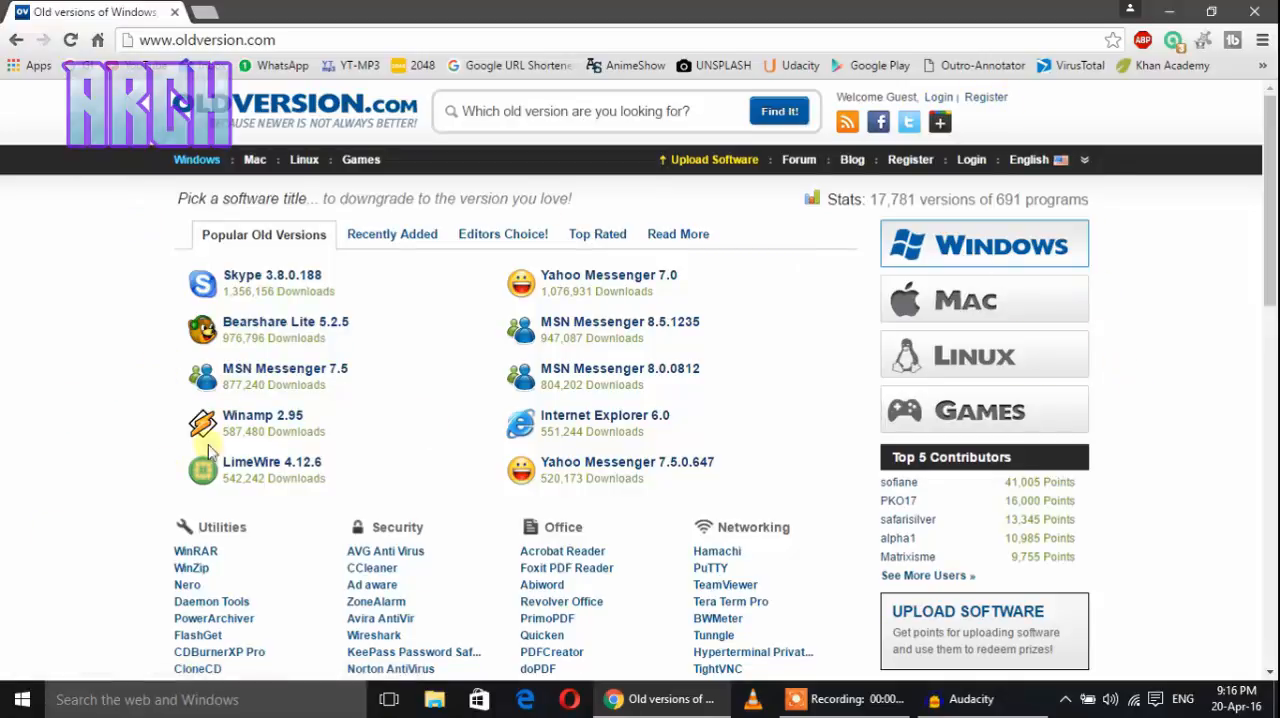
pyautogui.scroll(-3)
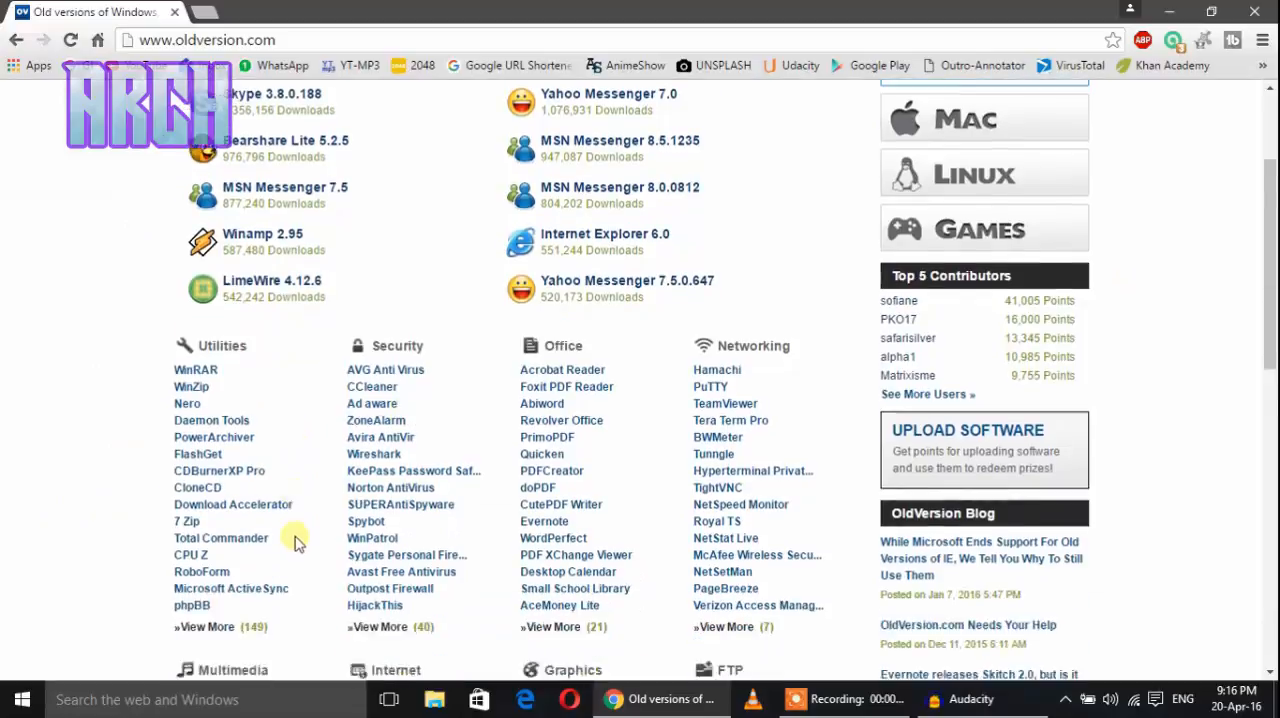
pyautogui.scroll(-3)
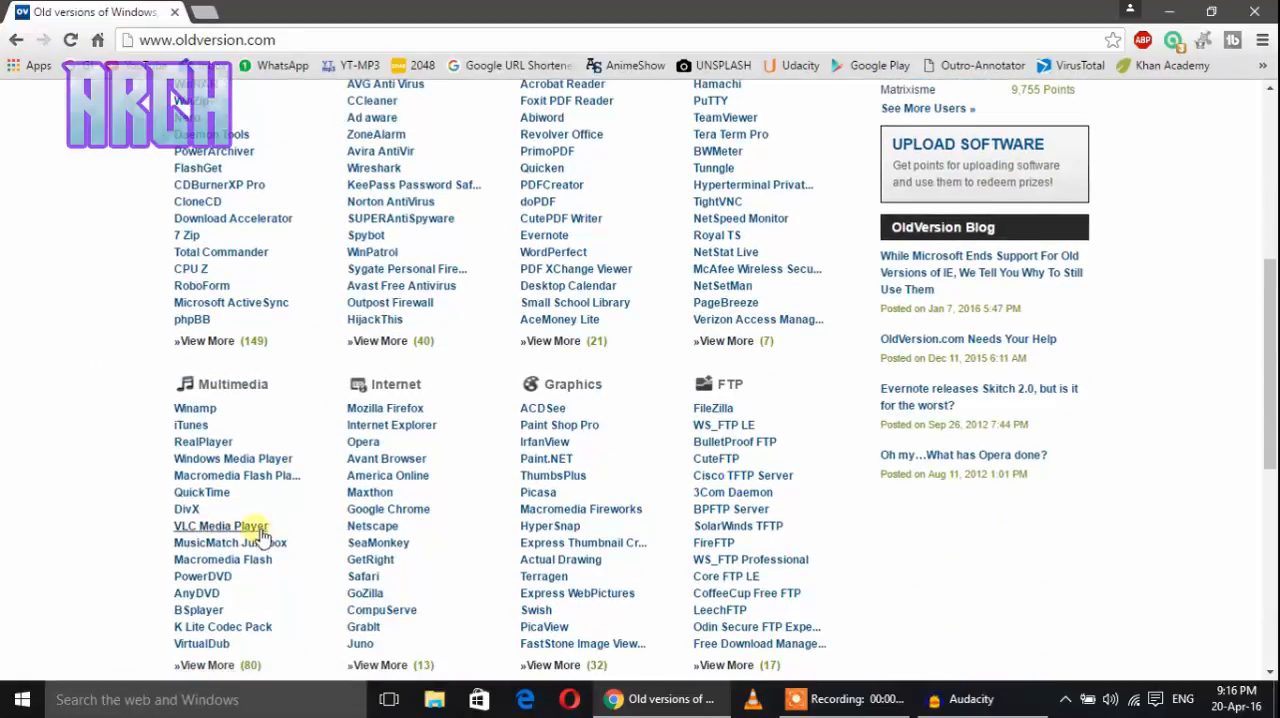
# - Open the VLC Media Player page and scroll through its table of old versions
pyautogui.click(221, 525)
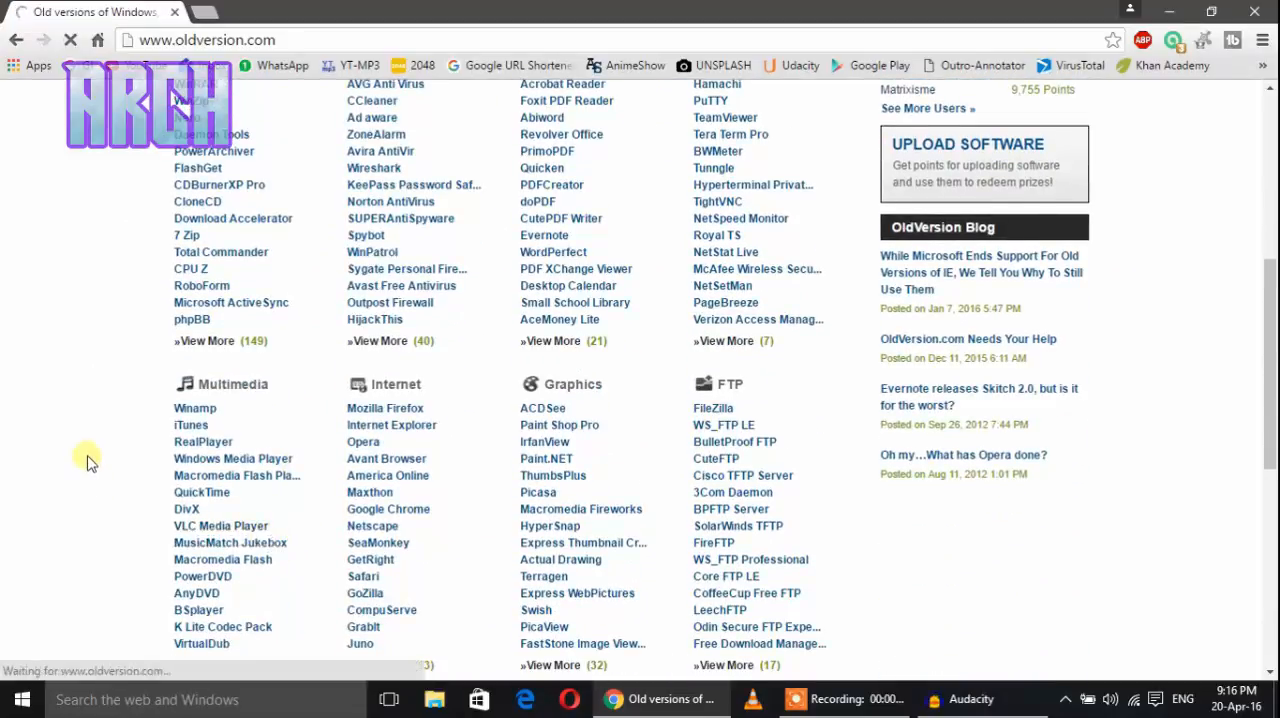
pyautogui.click(220, 525)
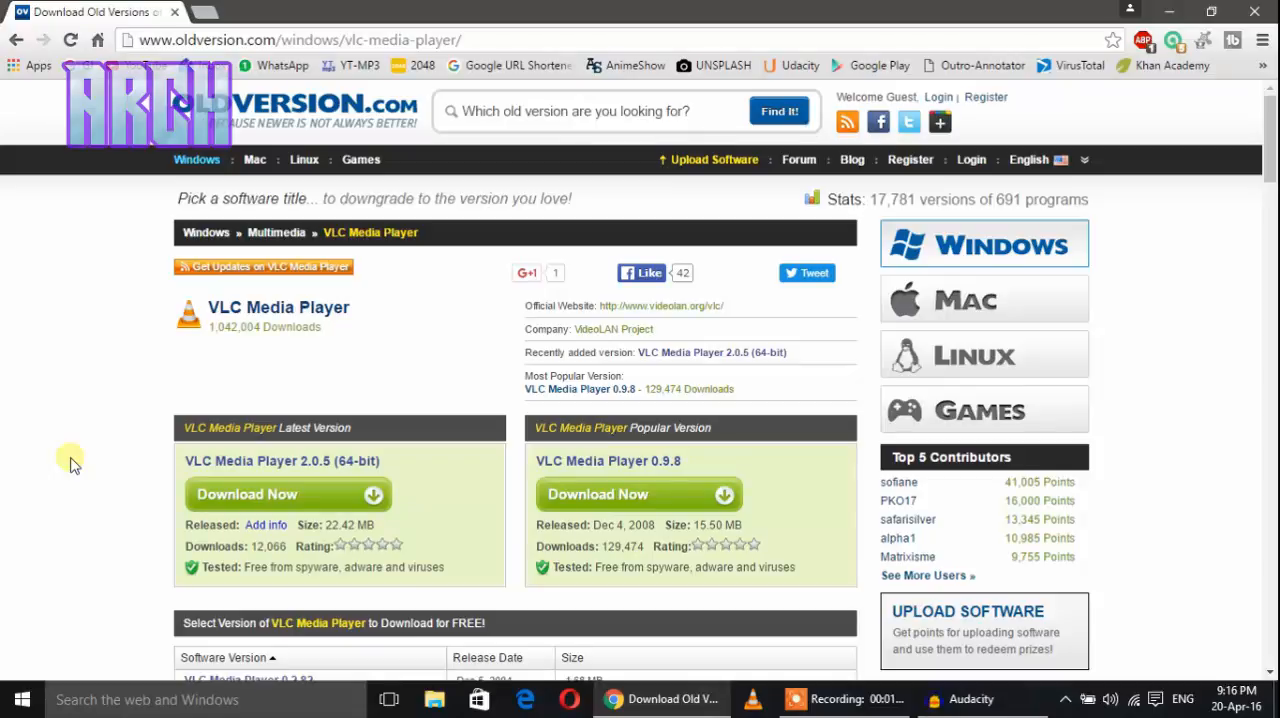
pyautogui.scroll(-3)
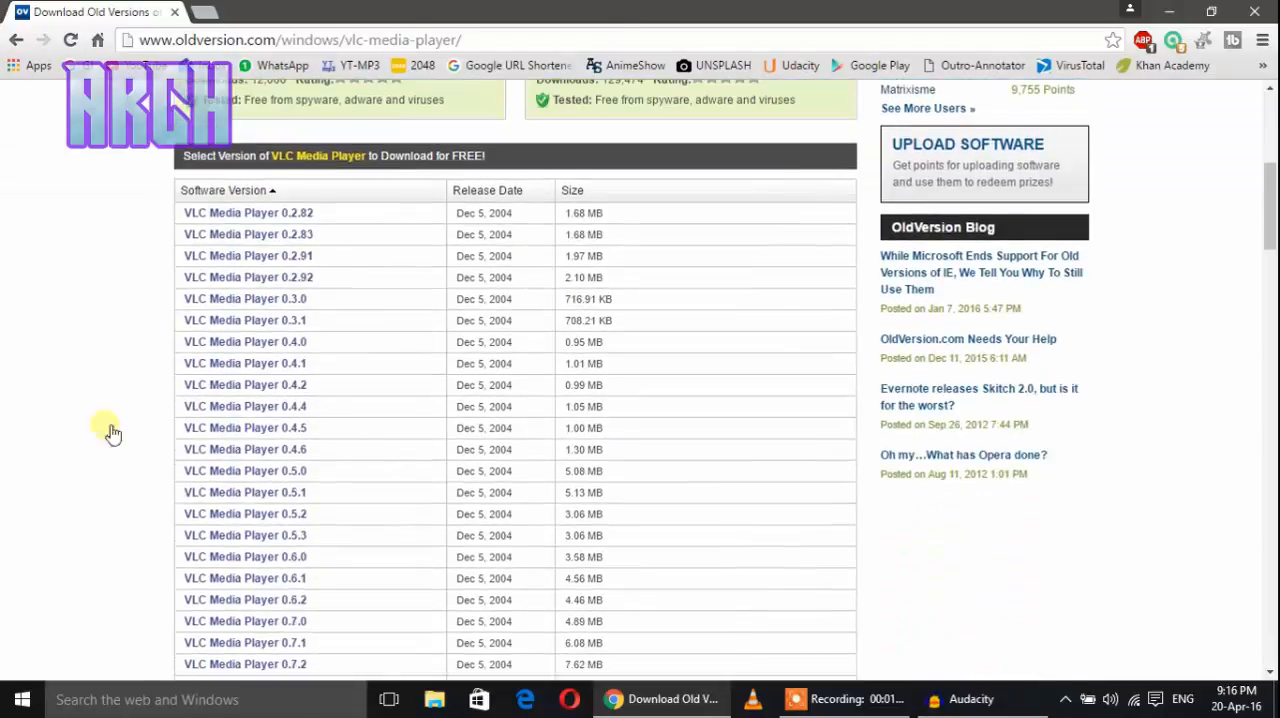
pyautogui.scroll(-3)
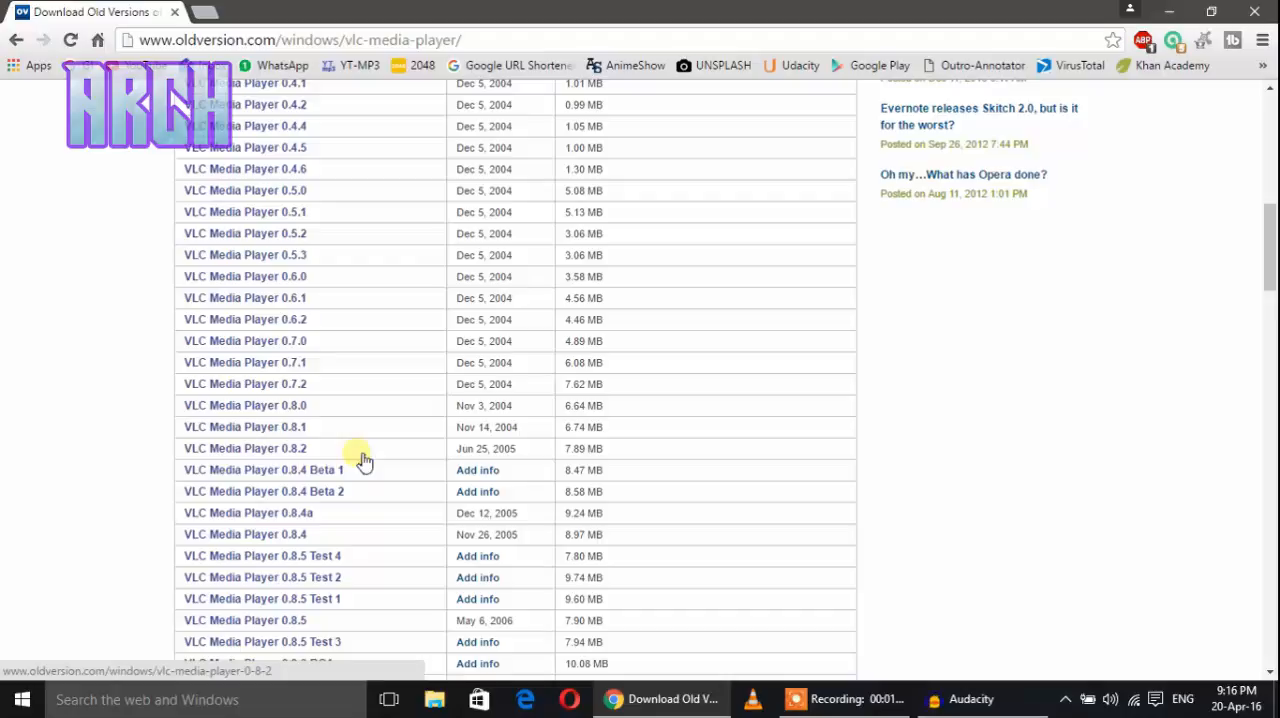
pyautogui.scroll(-3)
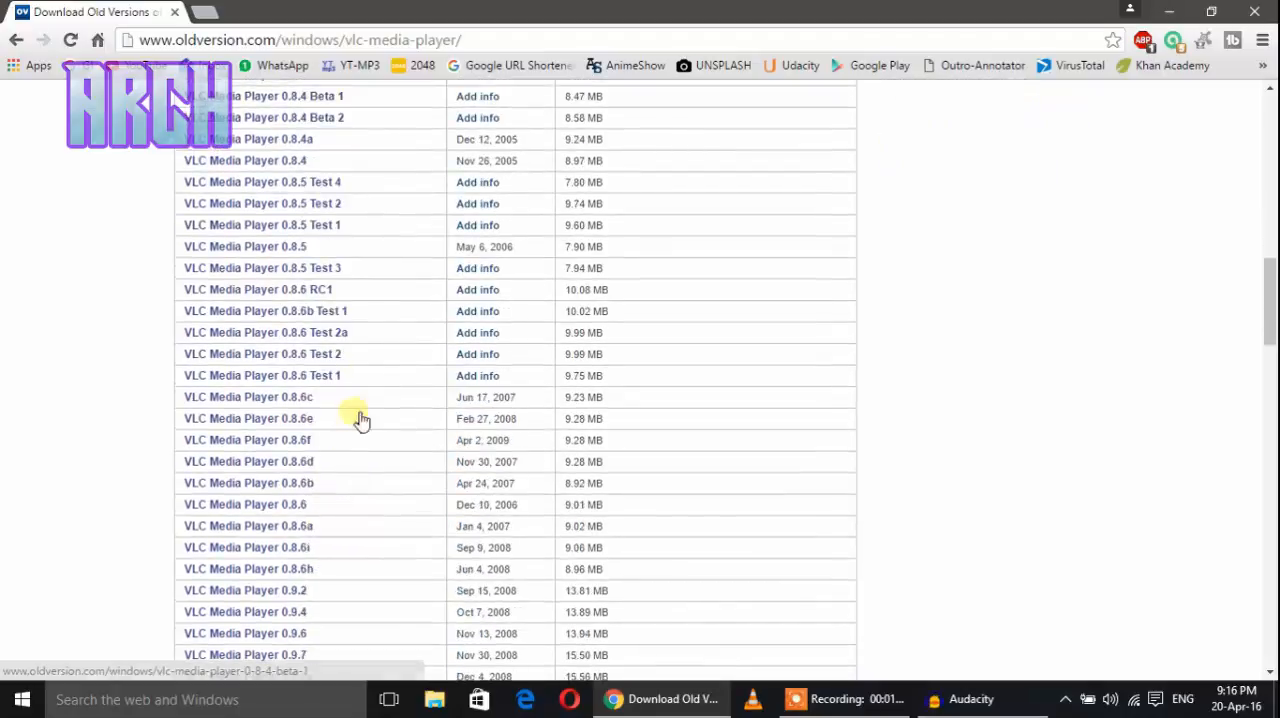
pyautogui.scroll(-3)
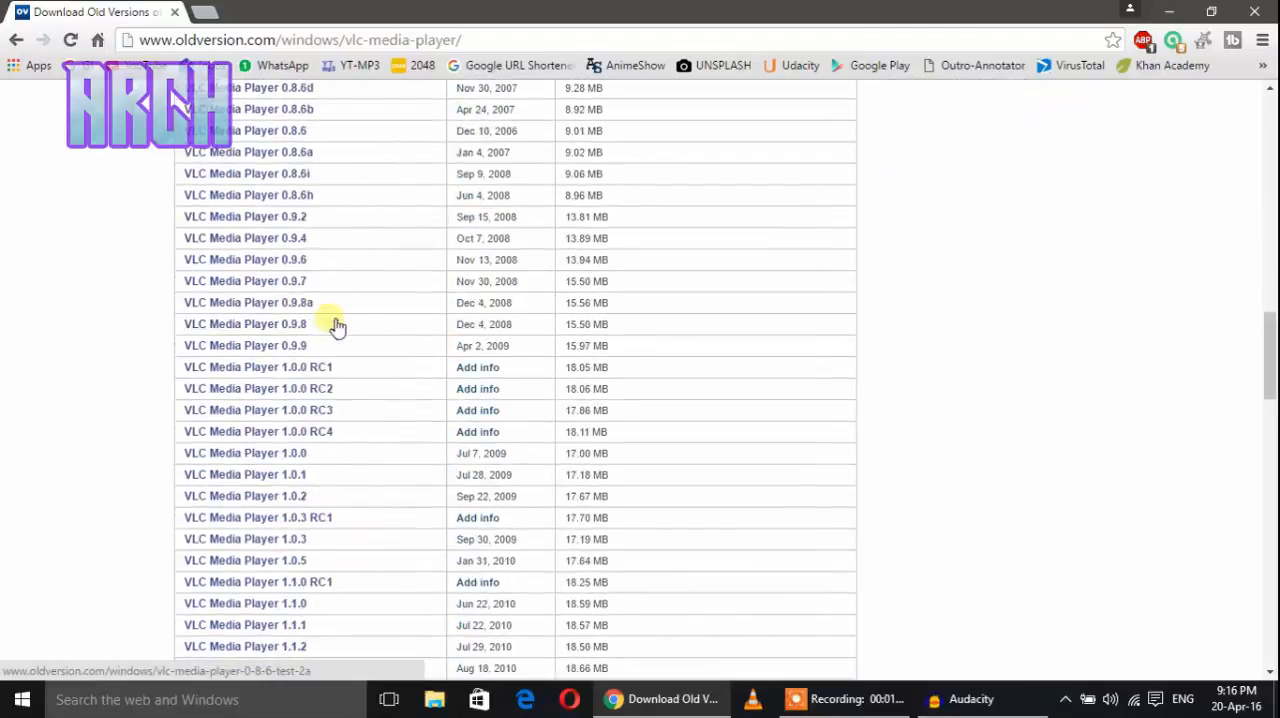
pyautogui.scroll(-3)
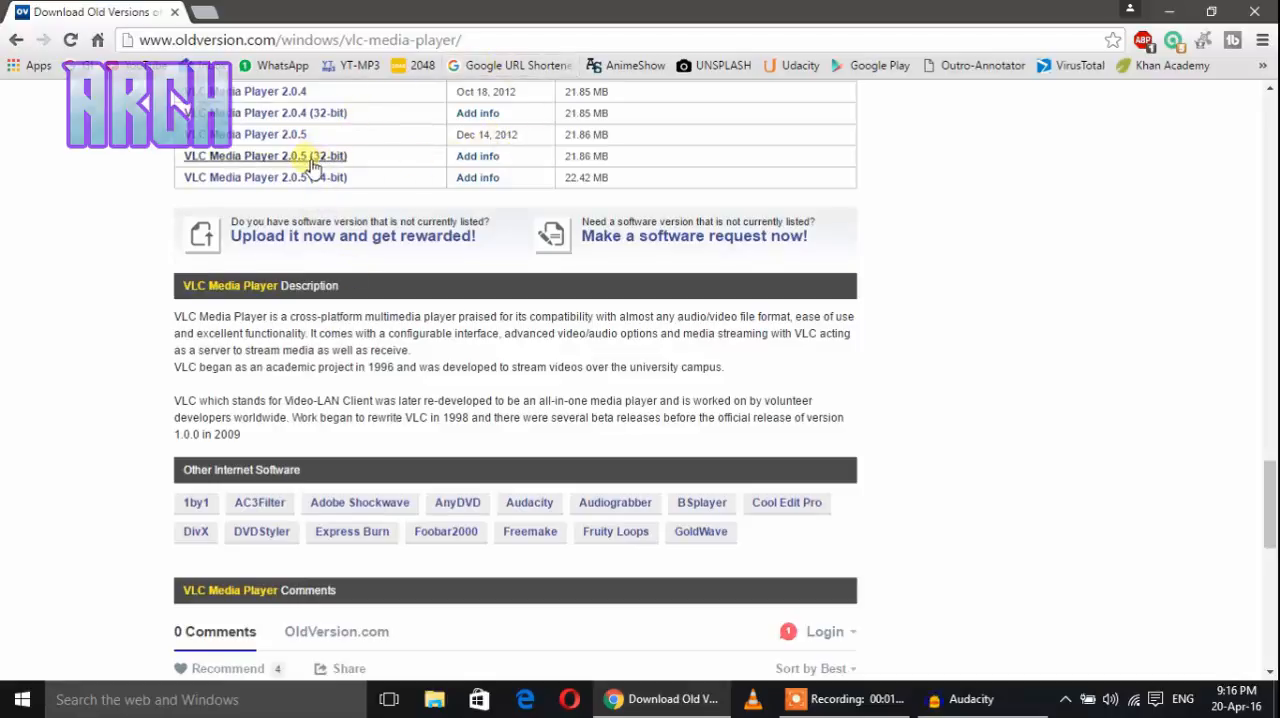
pyautogui.scroll(3)
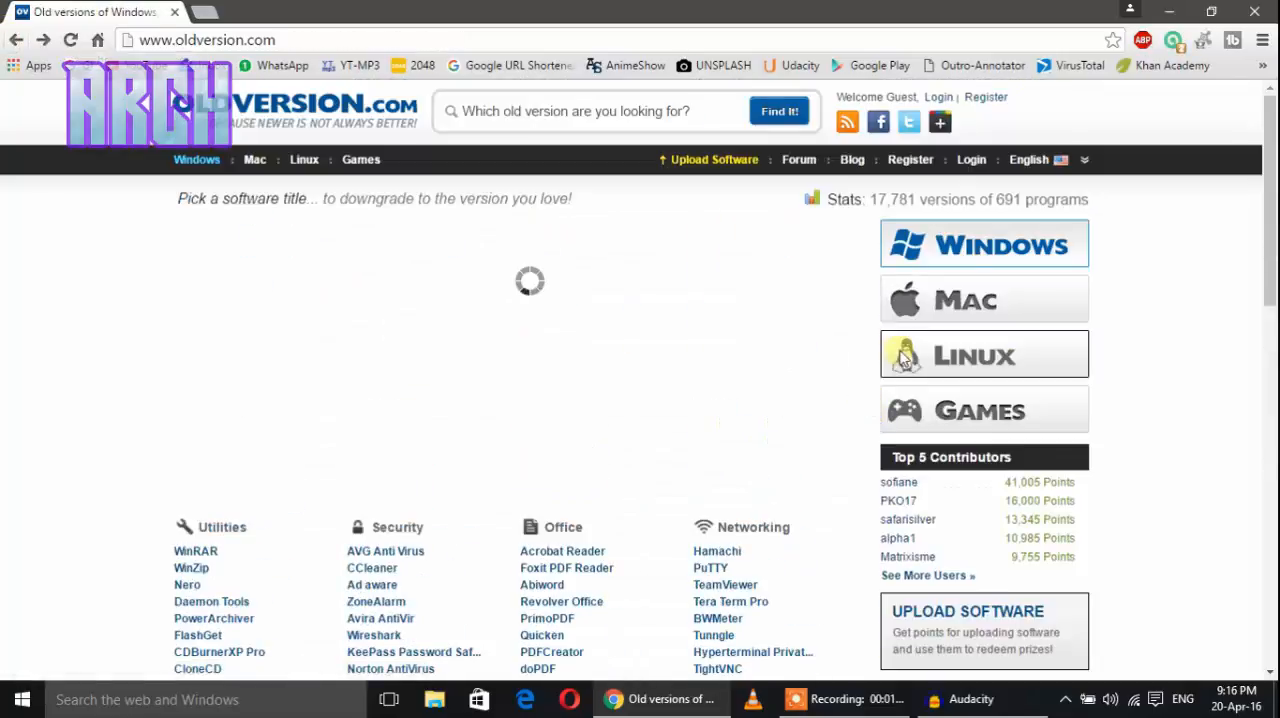
pyautogui.moveTo(985, 299)
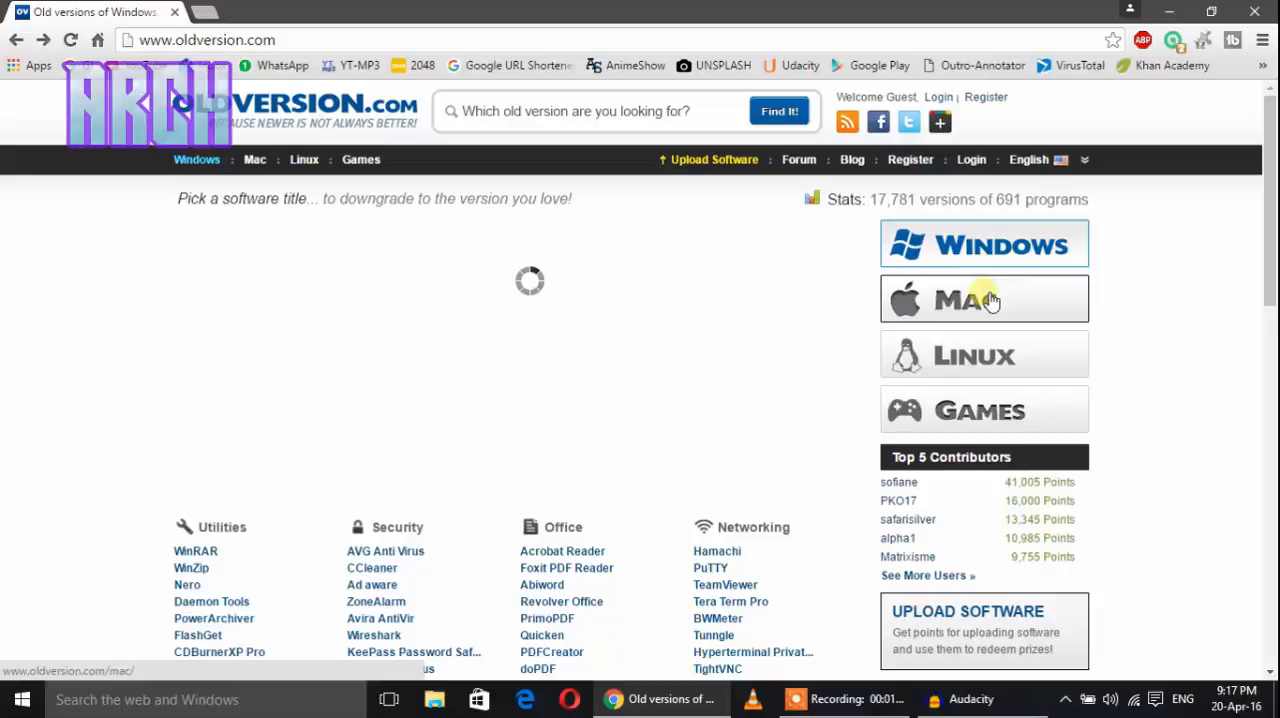
pyautogui.moveTo(1020, 415)
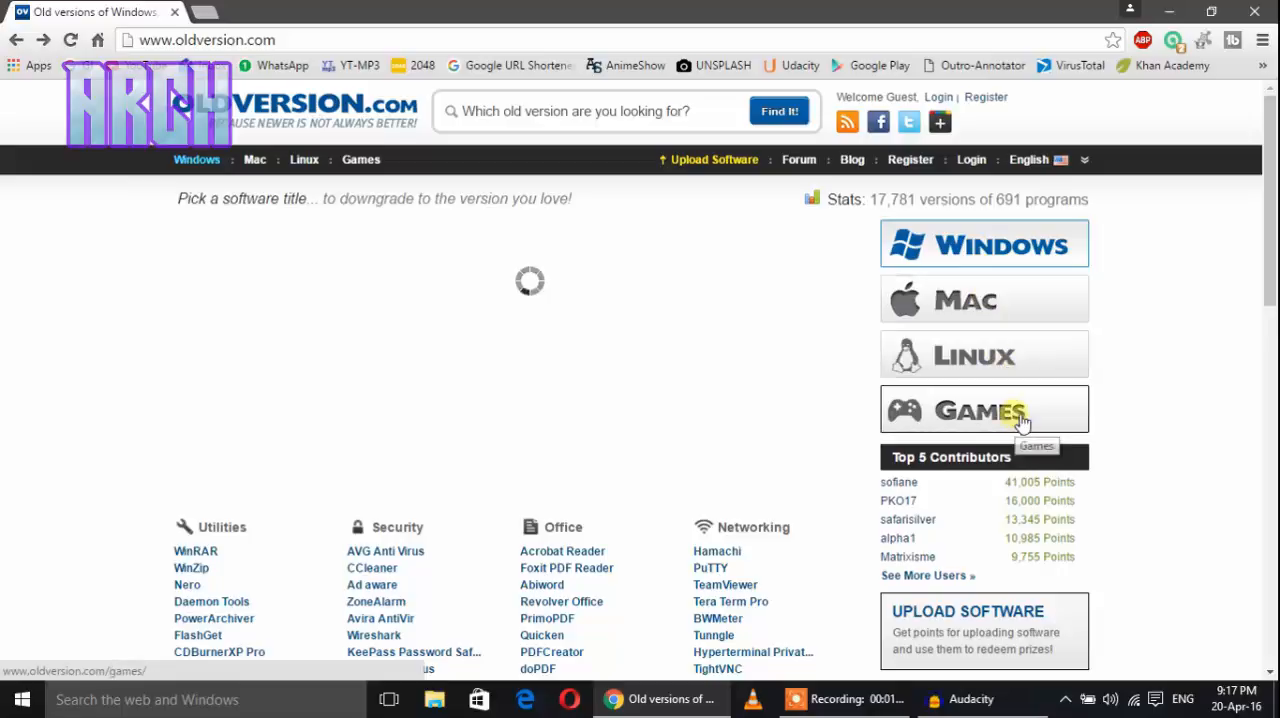
# - Open the Games category and browse its popular old games and genre lists
pyautogui.click(983, 411)
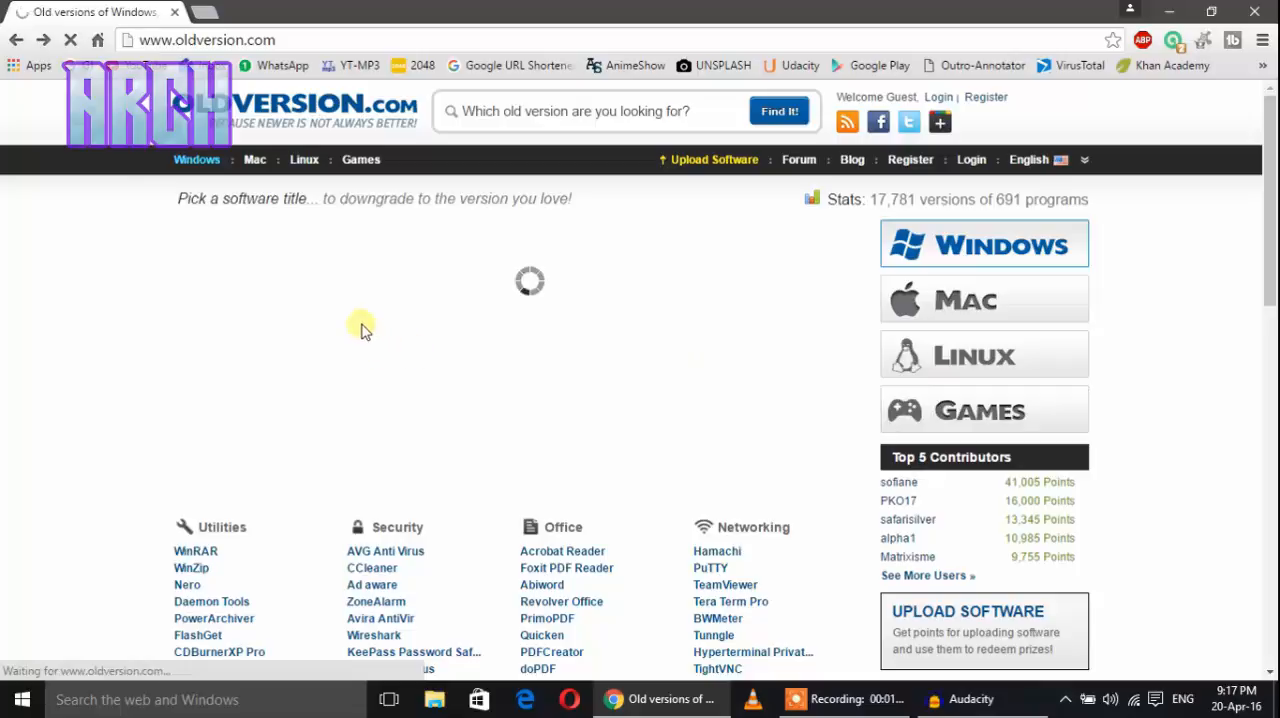
pyautogui.click(360, 159)
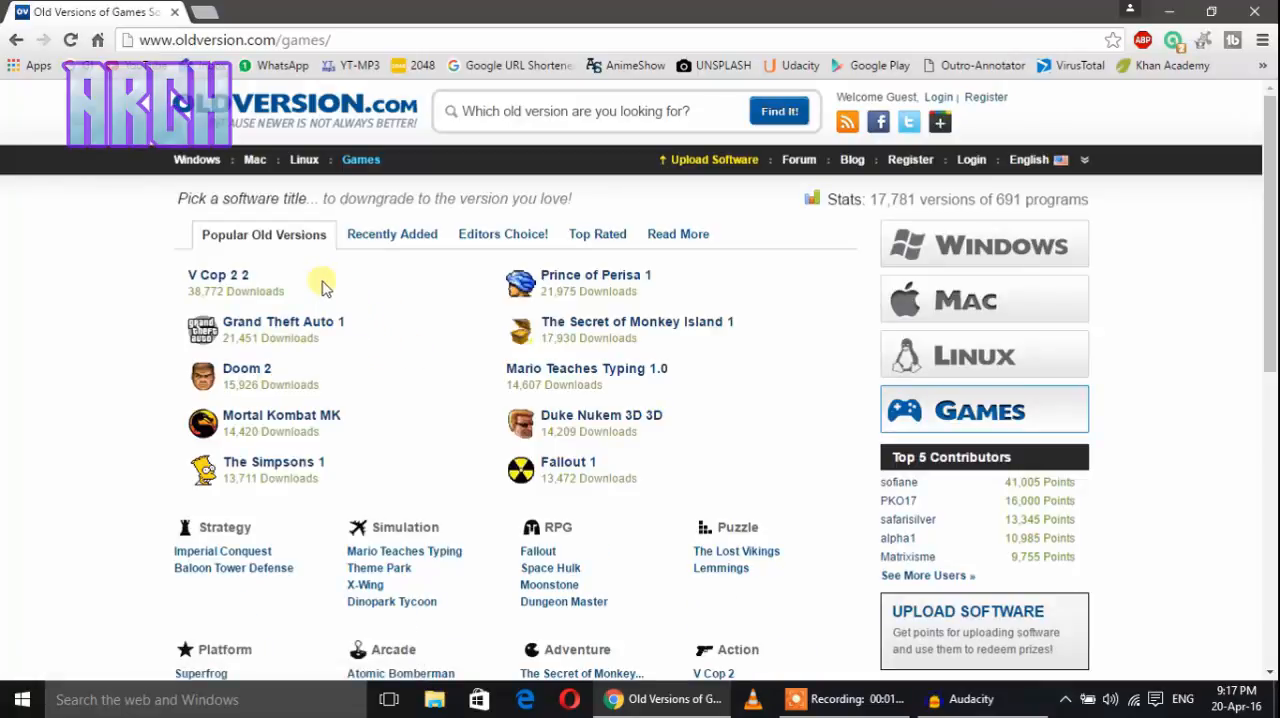
pyautogui.moveTo(283, 321)
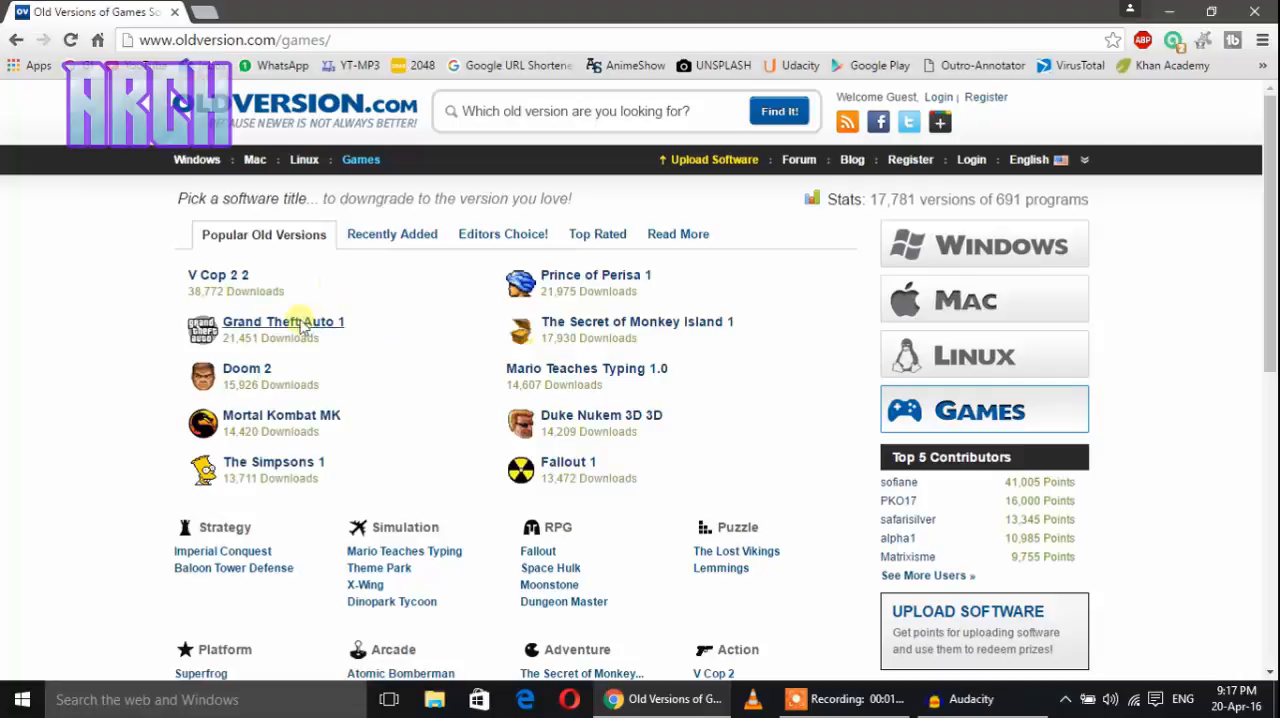
pyautogui.moveTo(274, 461)
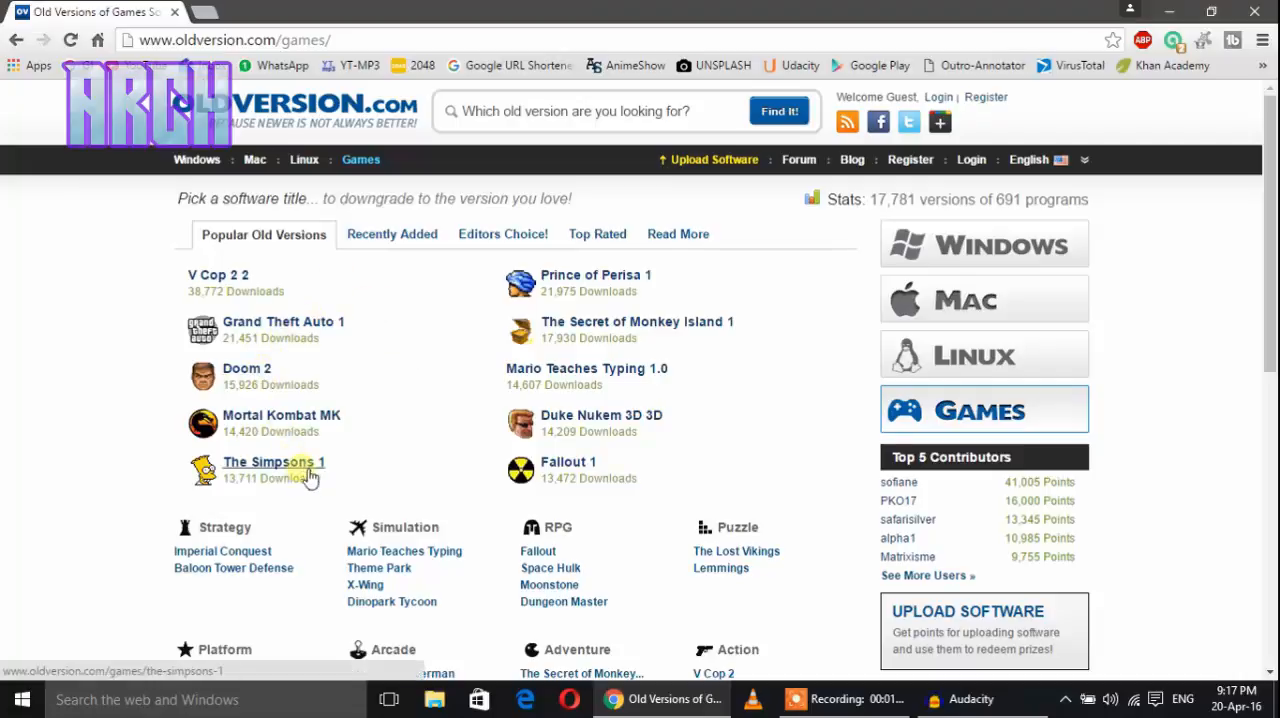
pyautogui.scroll(-3)
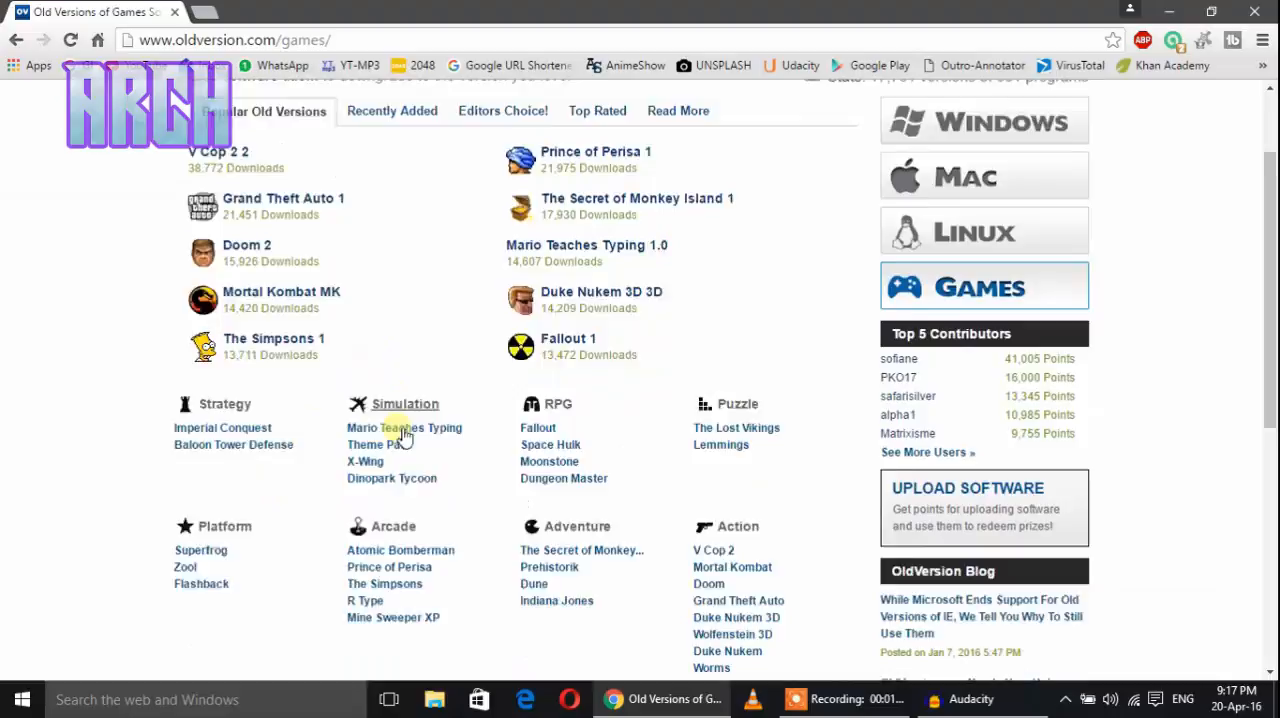
pyautogui.scroll(-3)
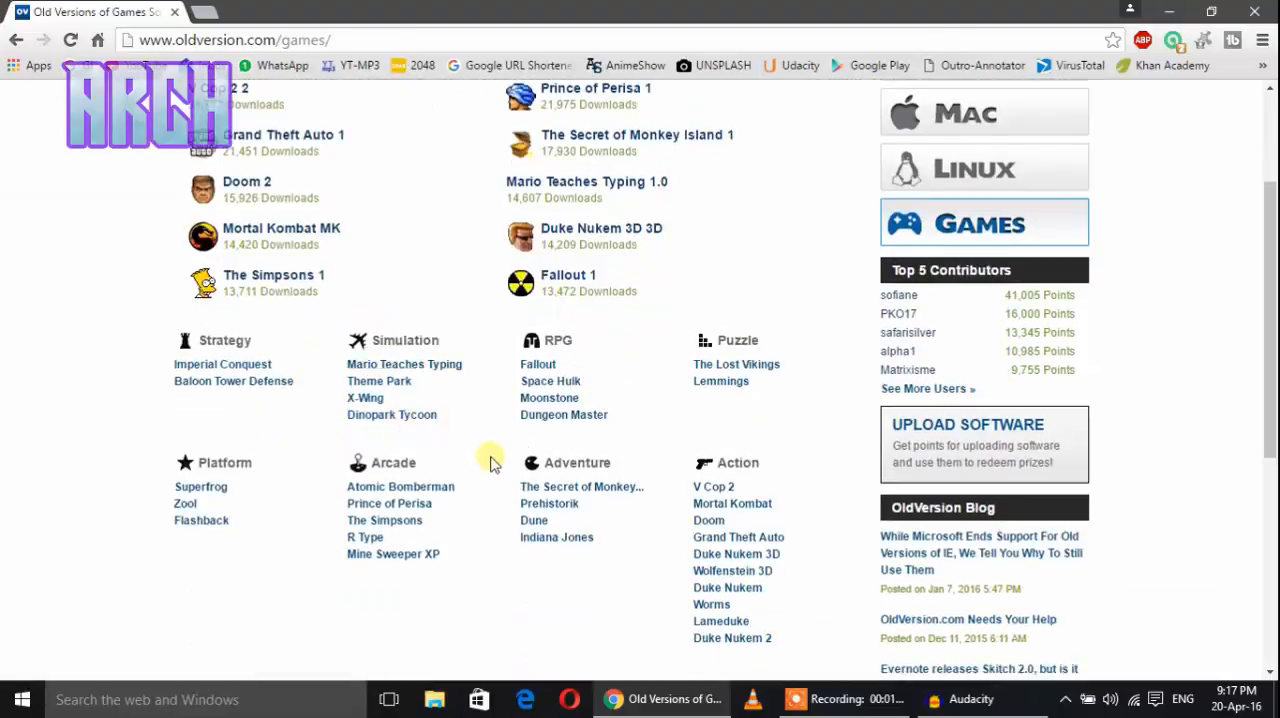
pyautogui.moveTo(475, 470)
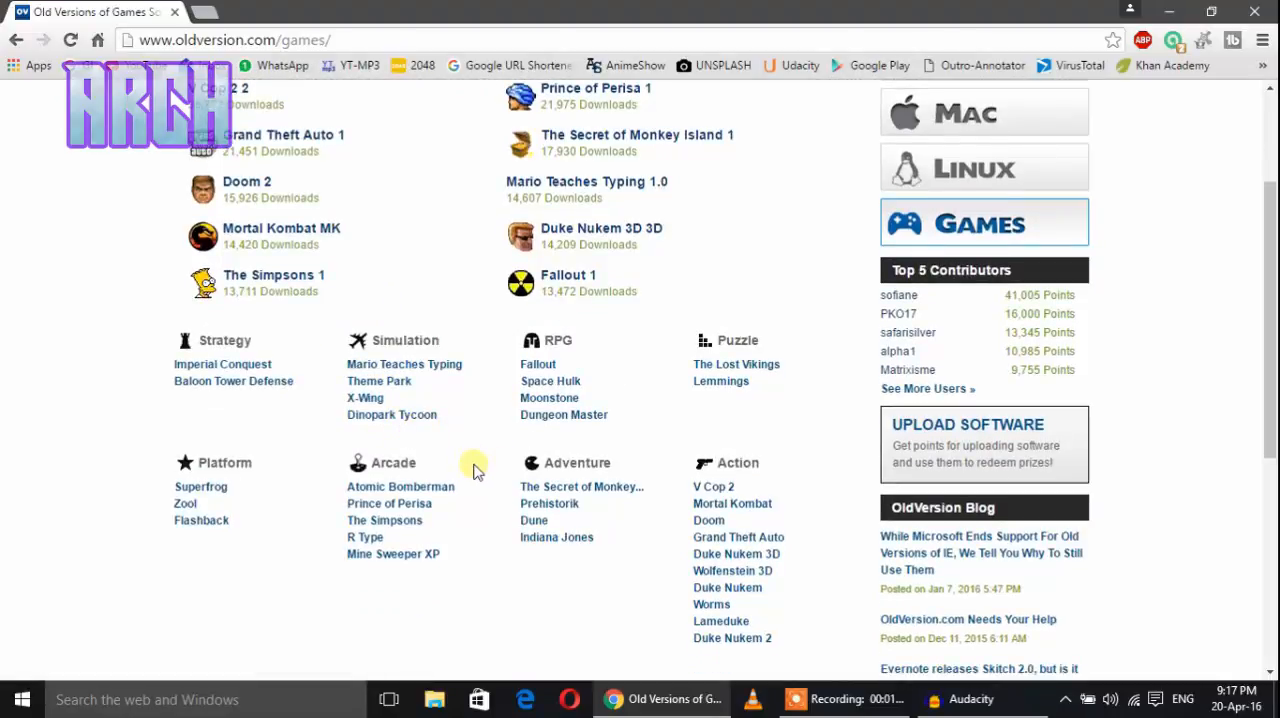
pyautogui.scroll(3)
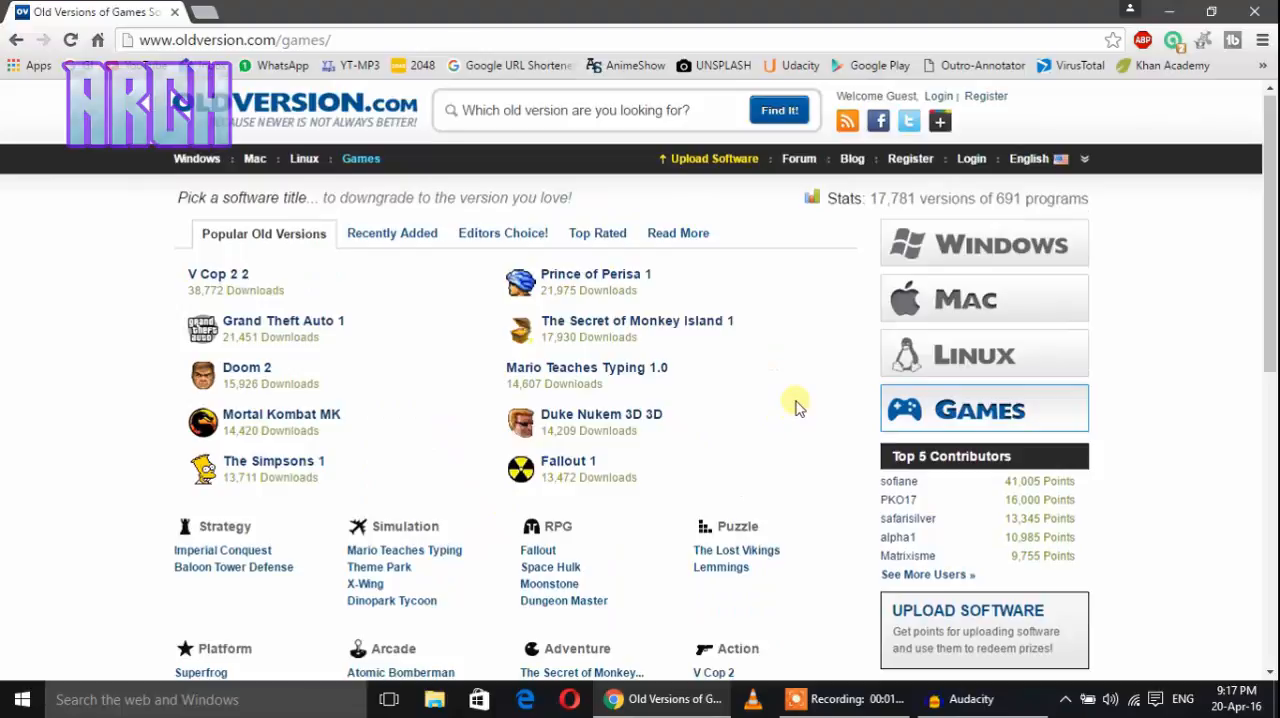
pyautogui.moveTo(987, 96)
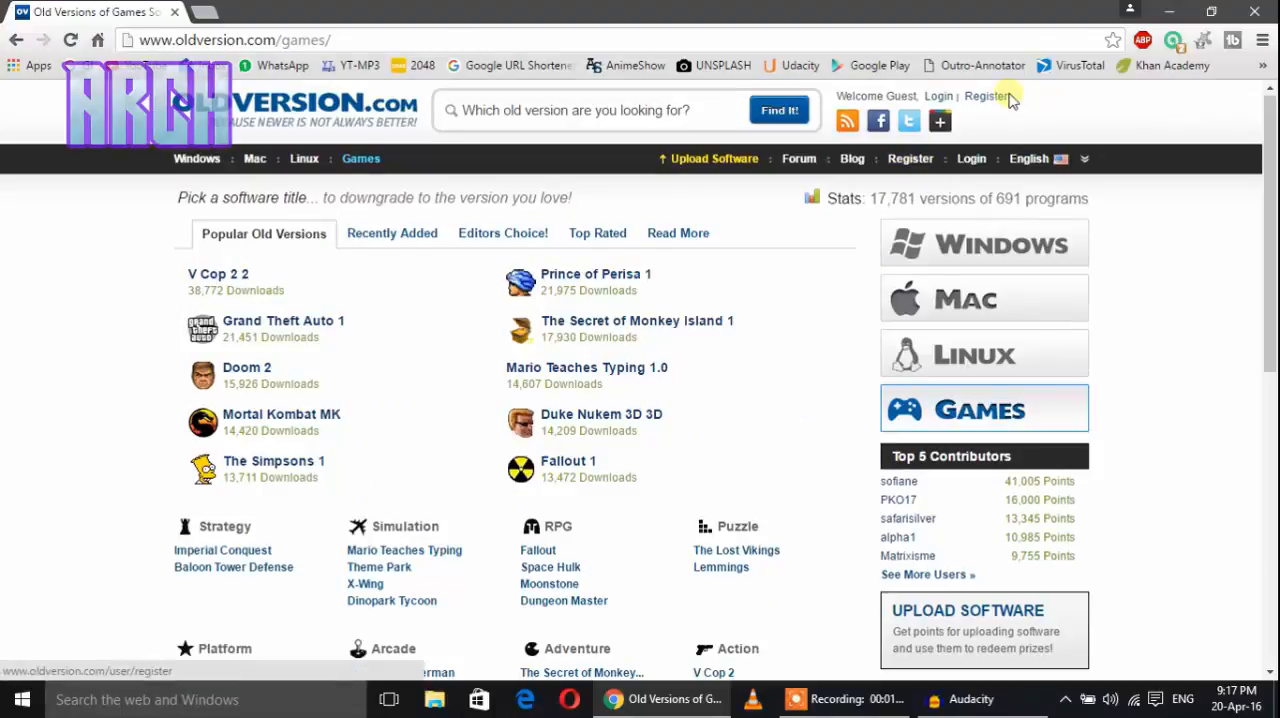
pyautogui.moveTo(790, 477)
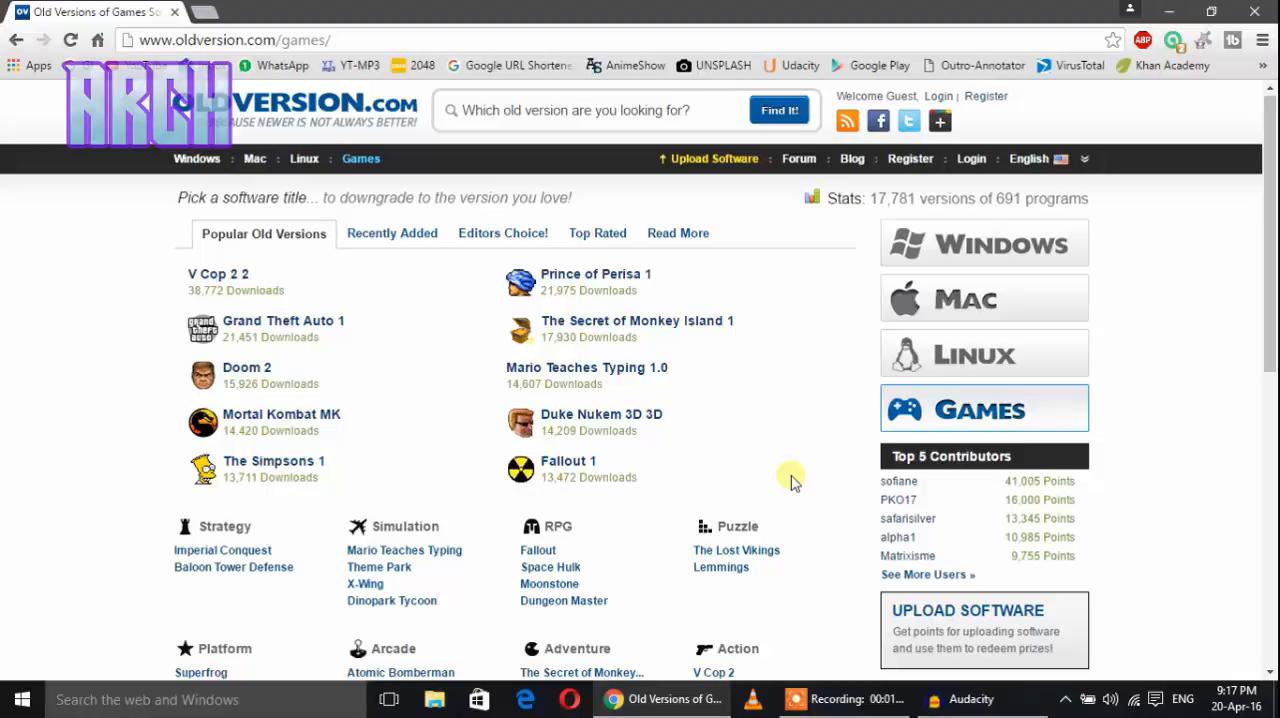
pyautogui.moveTo(785, 390)
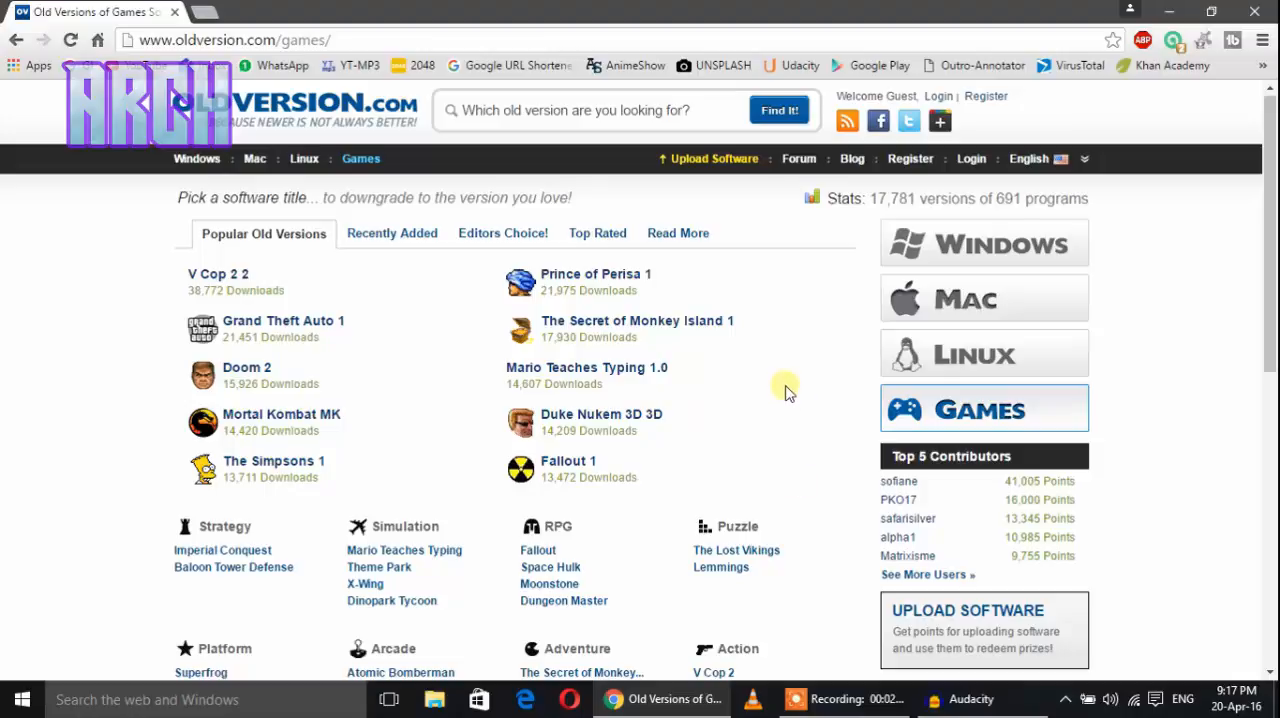
pyautogui.moveTo(800, 388)
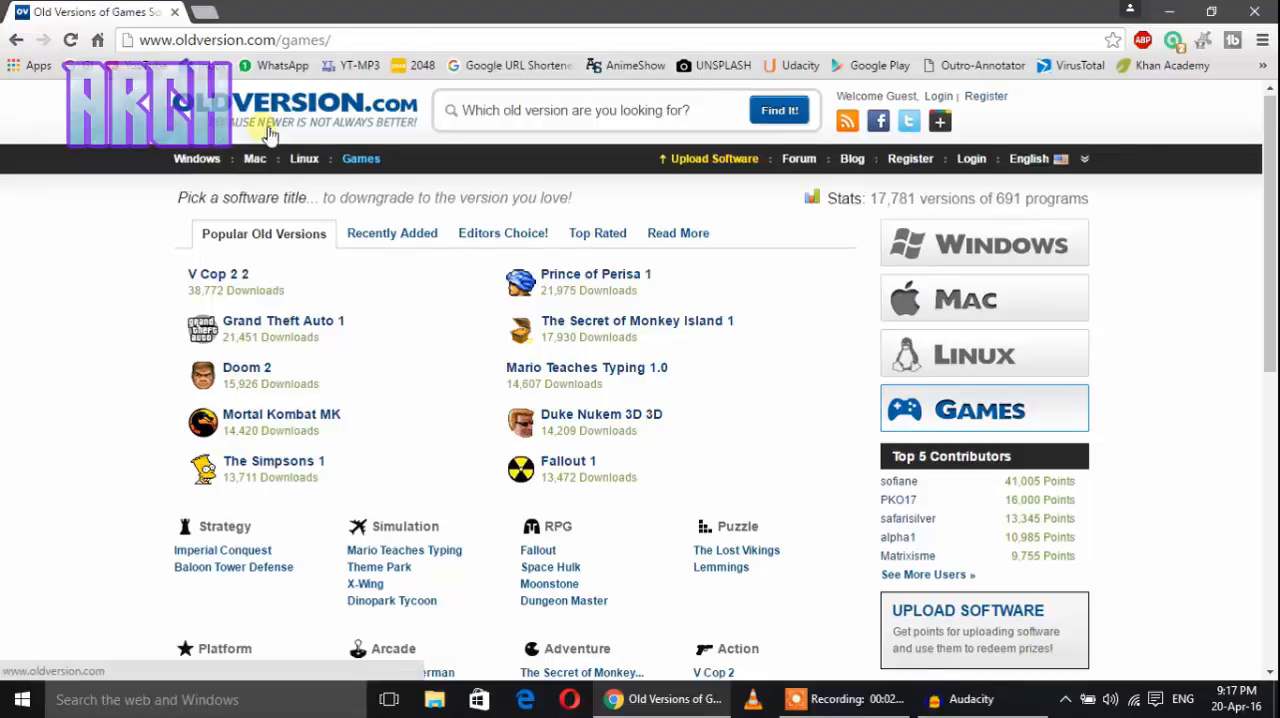
pyautogui.moveTo(141, 291)
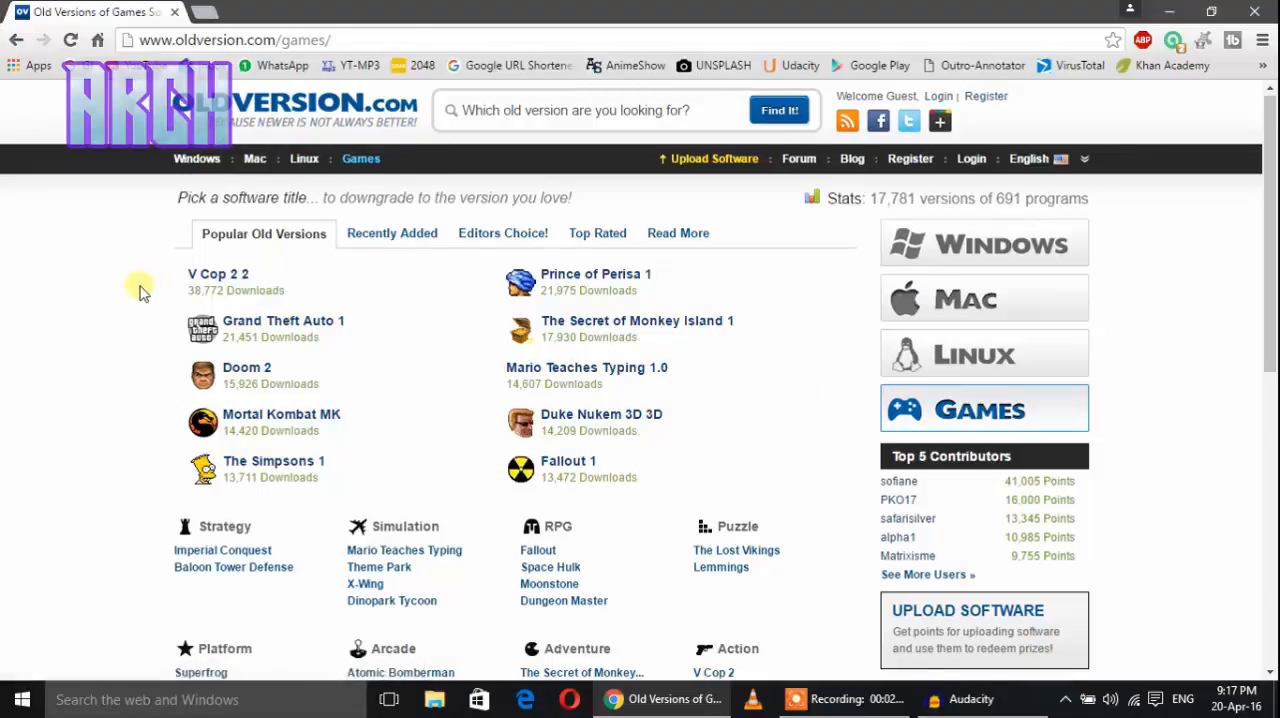